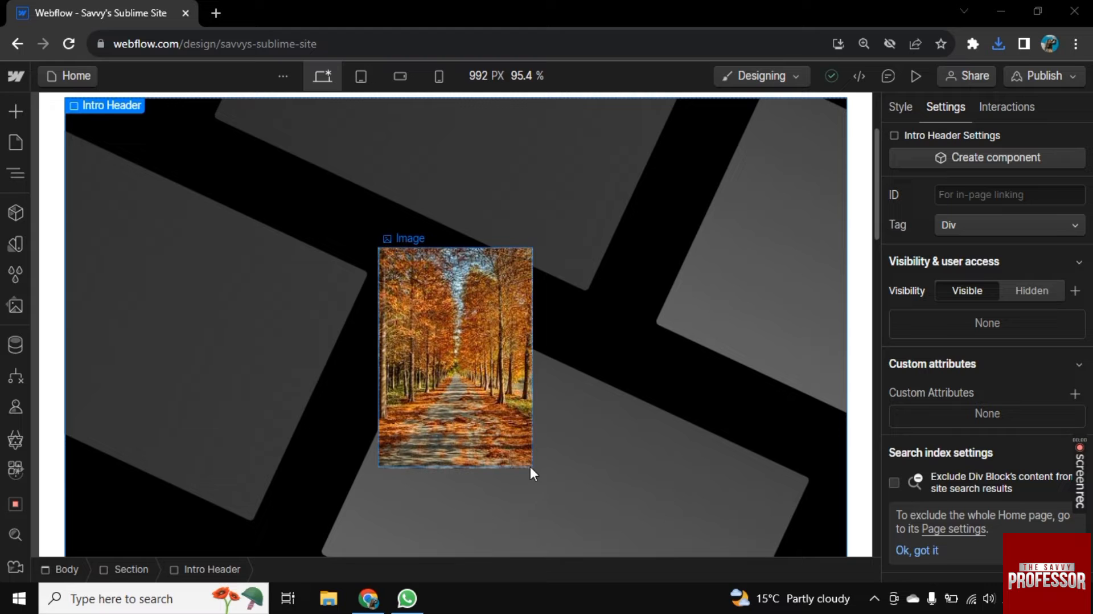
- Drag the Intro Header road image's corner handle out to roughly 244 by 348
click(454, 356)
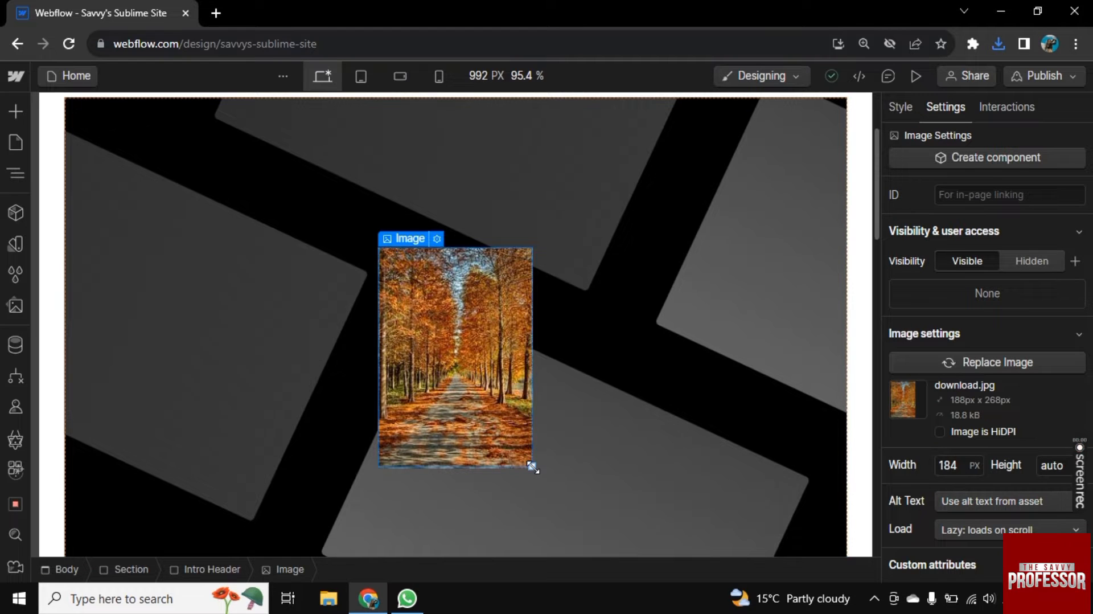
drag(532, 466, 571, 478)
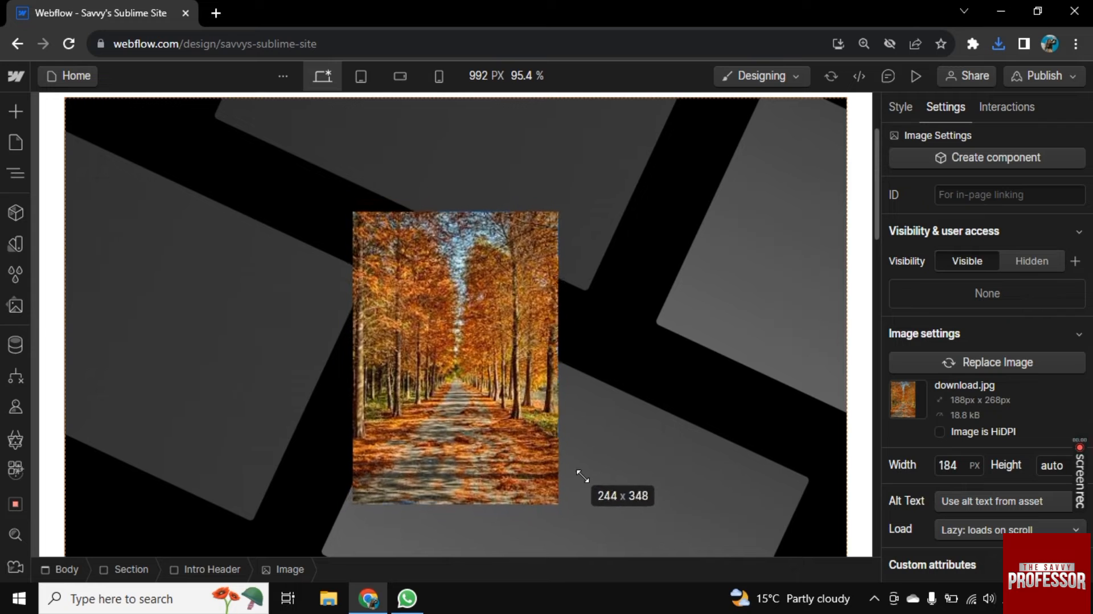
drag(558, 501, 558, 500)
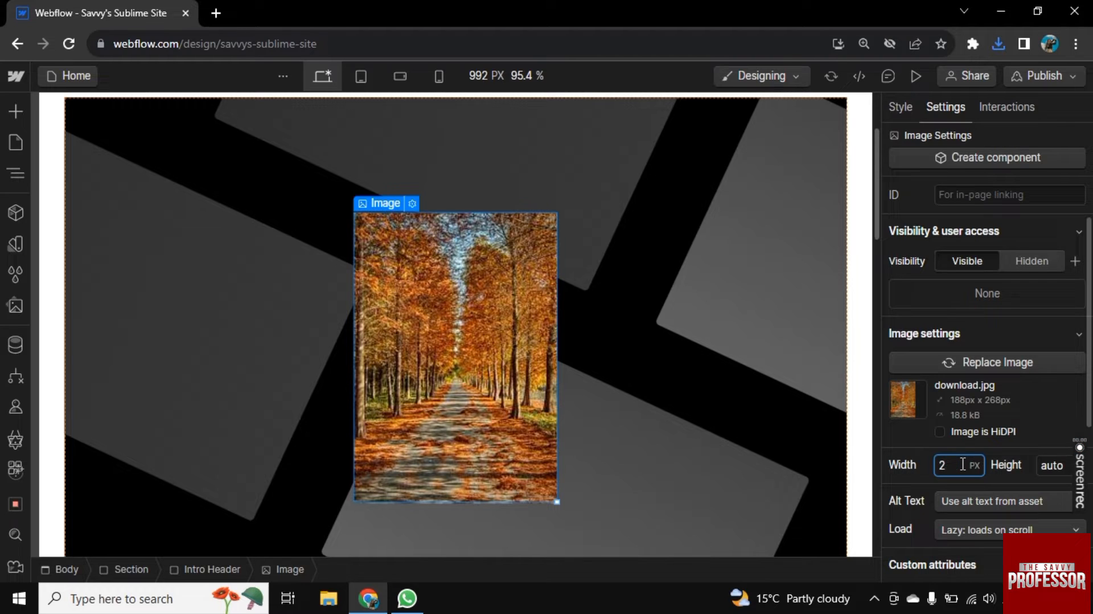
- Set the image to 220 px wide by 150 px tall, then open download.jpg for editing
text(20)
text(1)
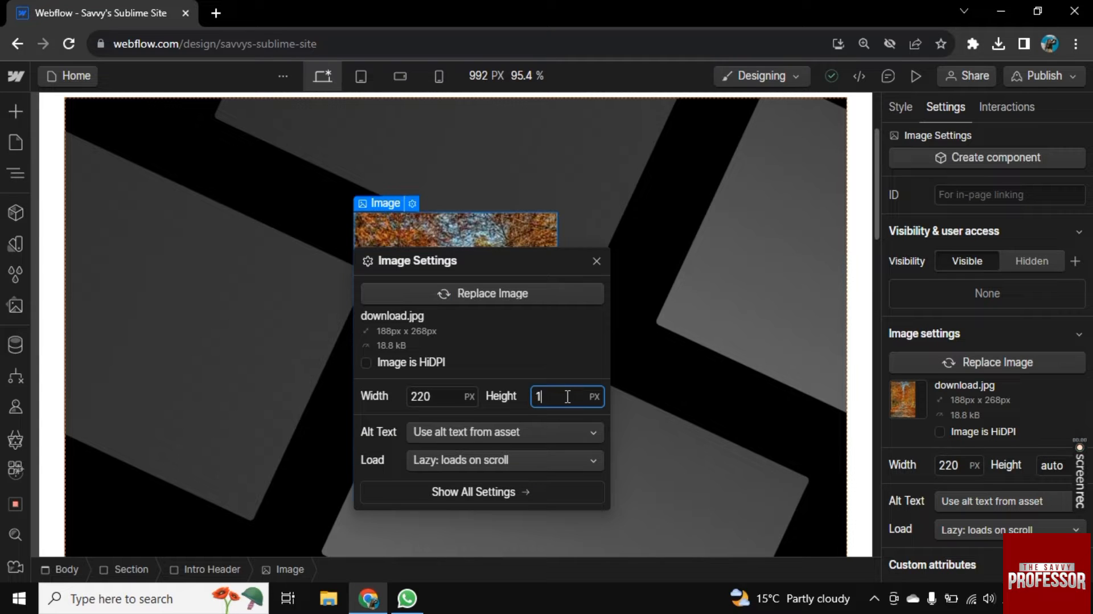
text(50)
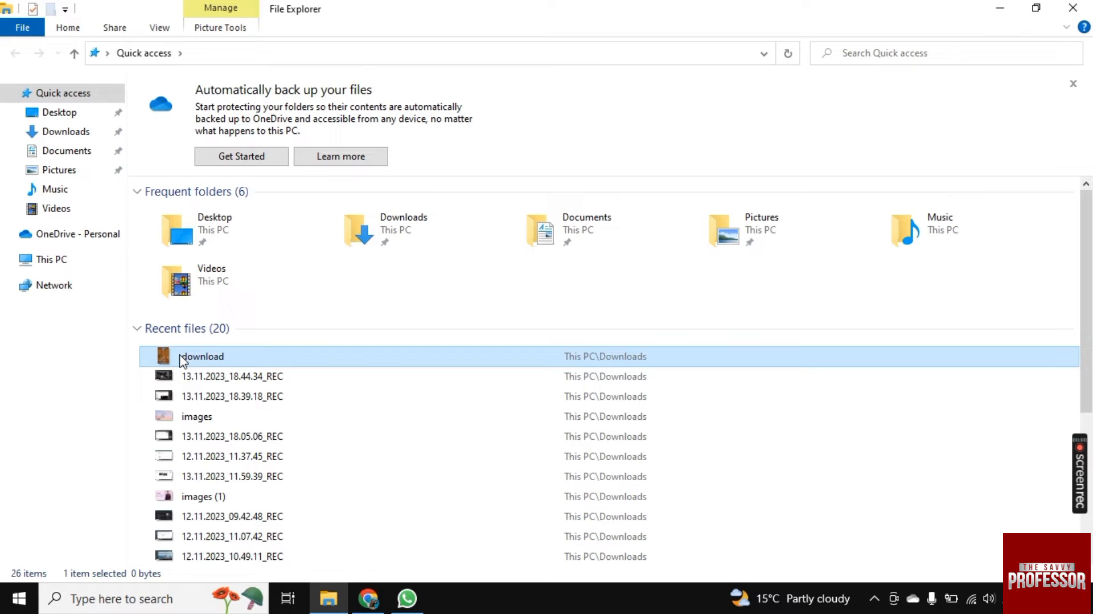
double_click(203, 357)
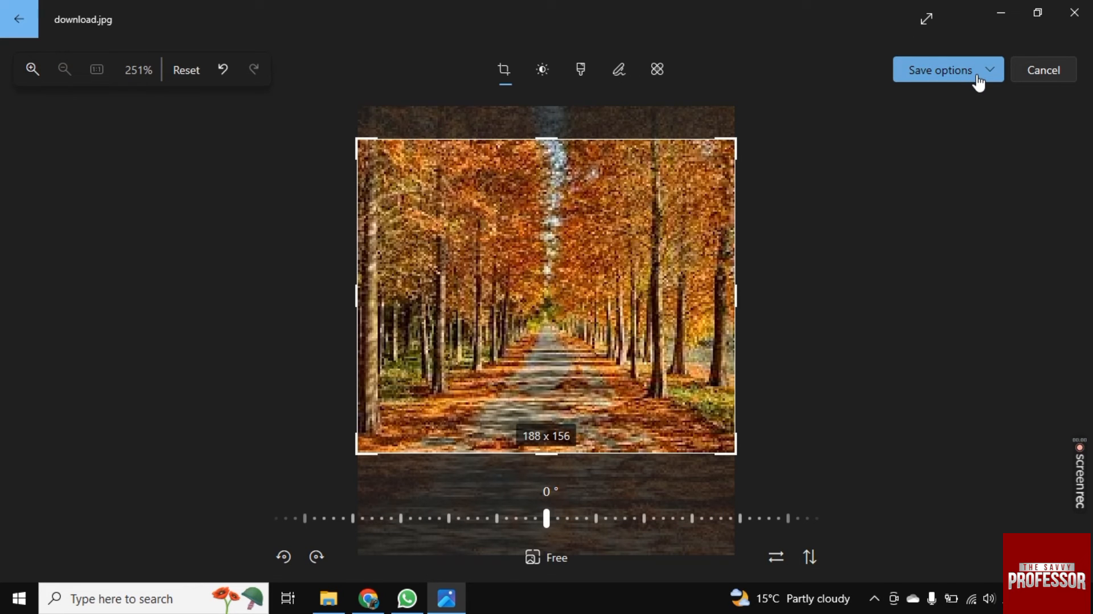
- Save the 188x156 crop as webflow.jpg and start uploading it as the replacement image in Webflow
click(940, 69)
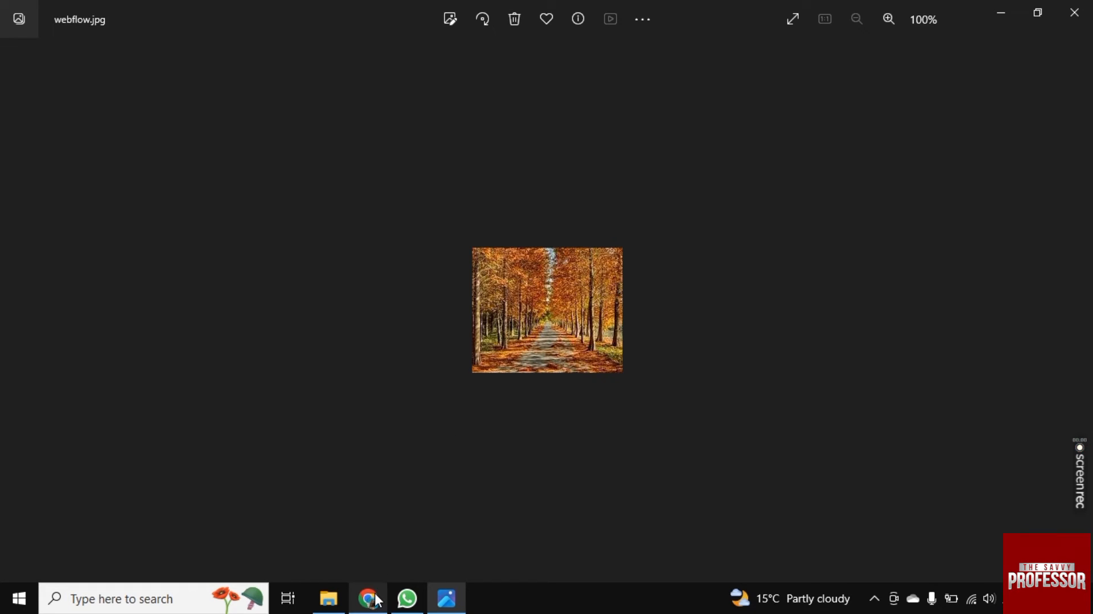
click(368, 599)
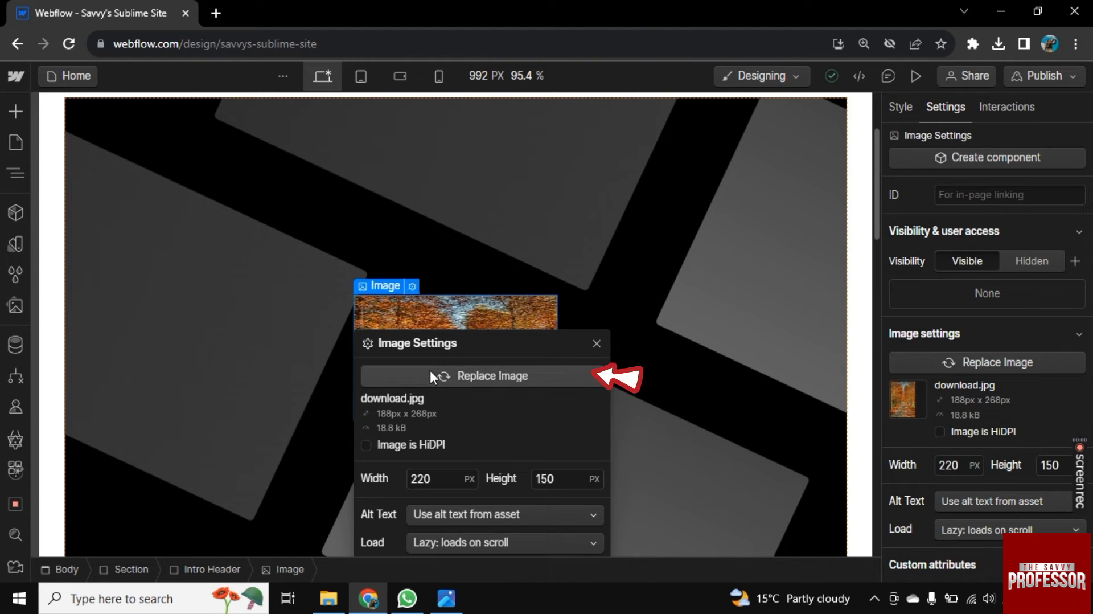
click(483, 375)
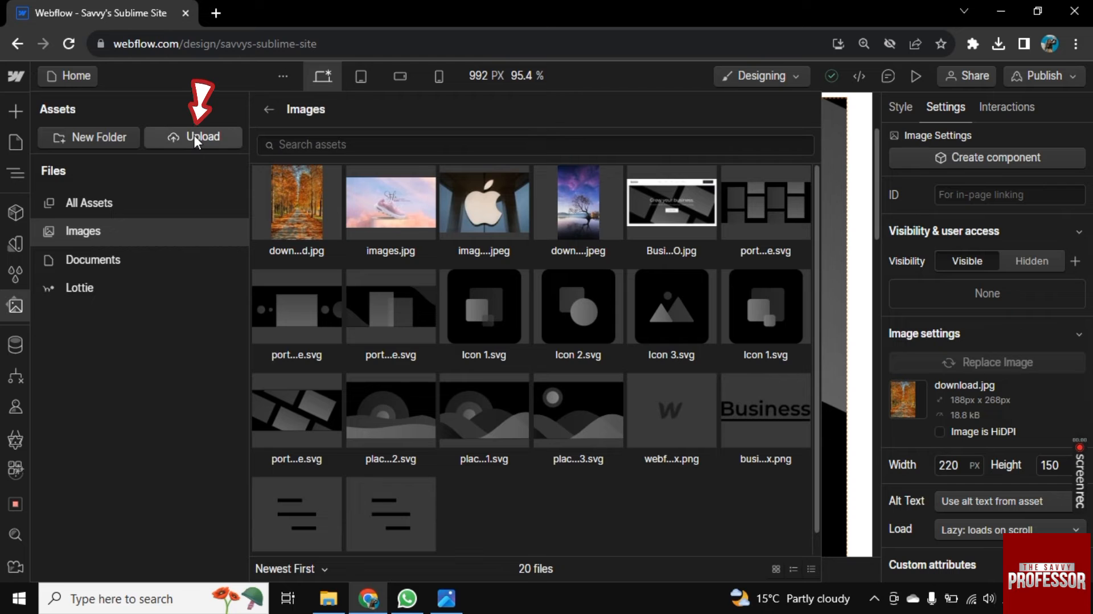
click(193, 138)
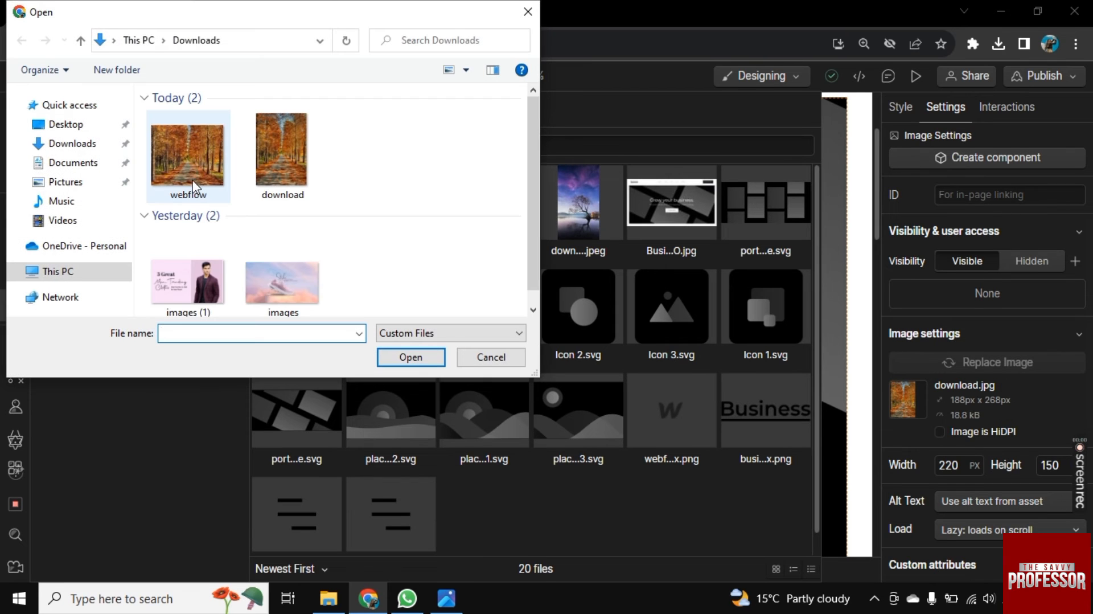